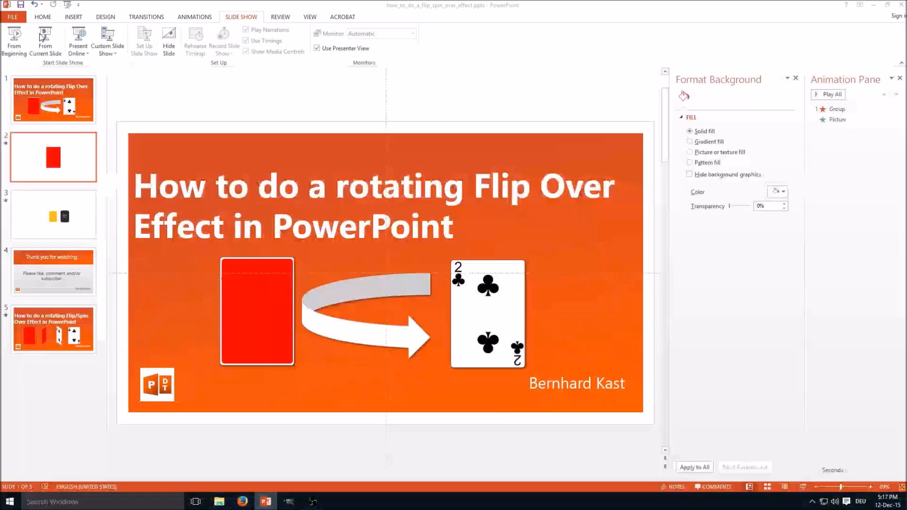
# Step: Go to the blank third slide
pyautogui.click(53, 213)
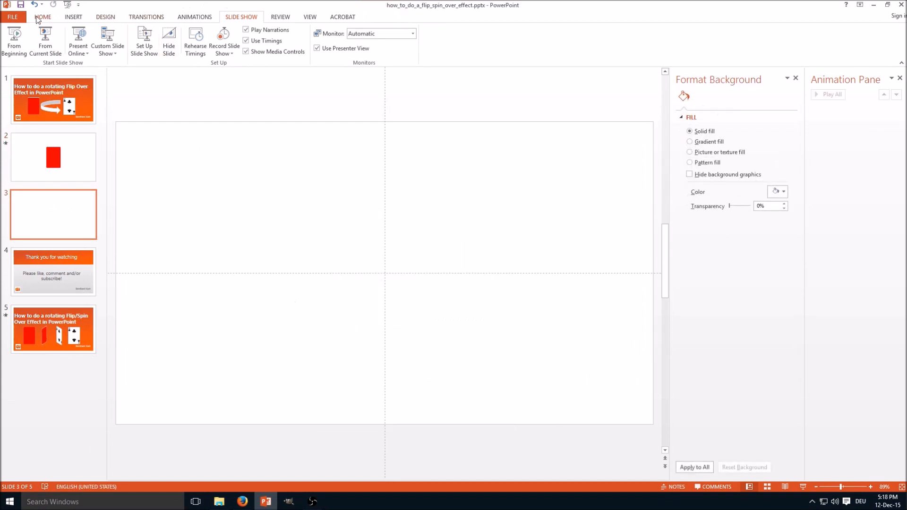
# Step: Draw a blue rounded-rectangle card near the slide centre and duplicate it beside the first
pyautogui.click(42, 17)
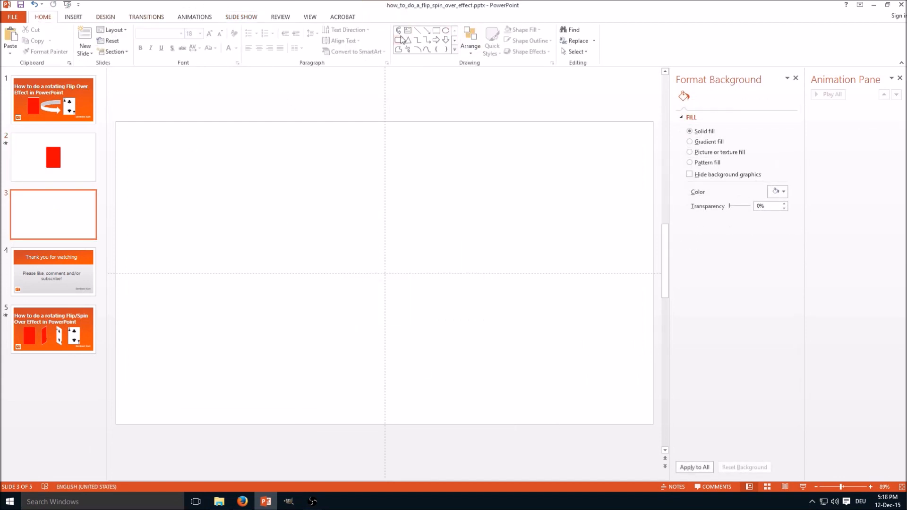
pyautogui.click(401, 41)
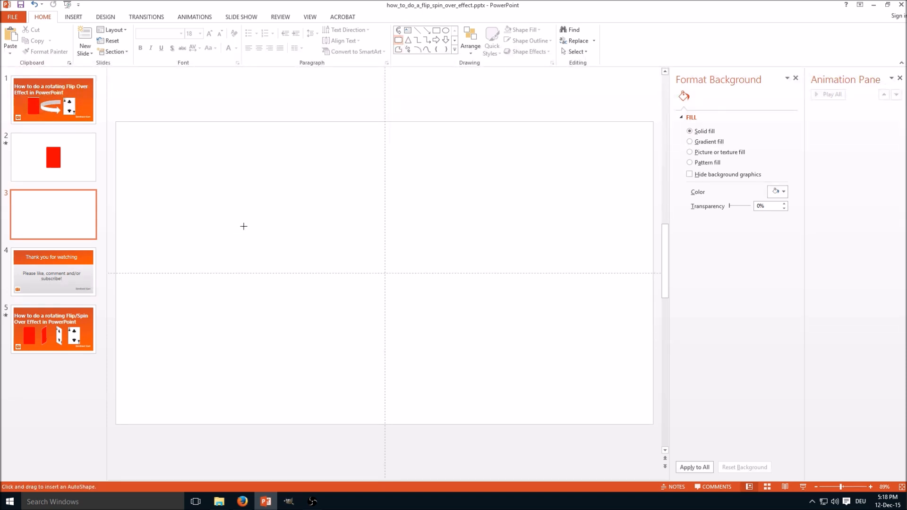
pyautogui.moveTo(243, 226); pyautogui.dragTo(304, 307)
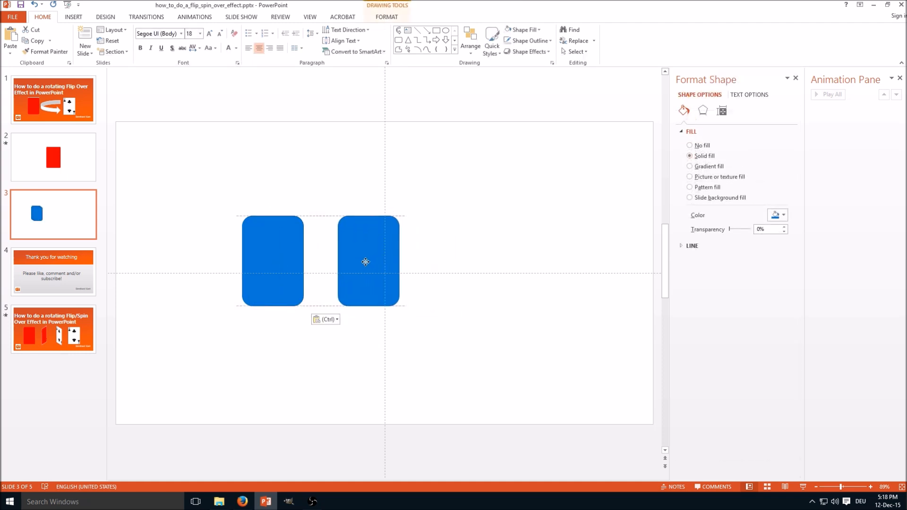
pyautogui.click(367, 262)
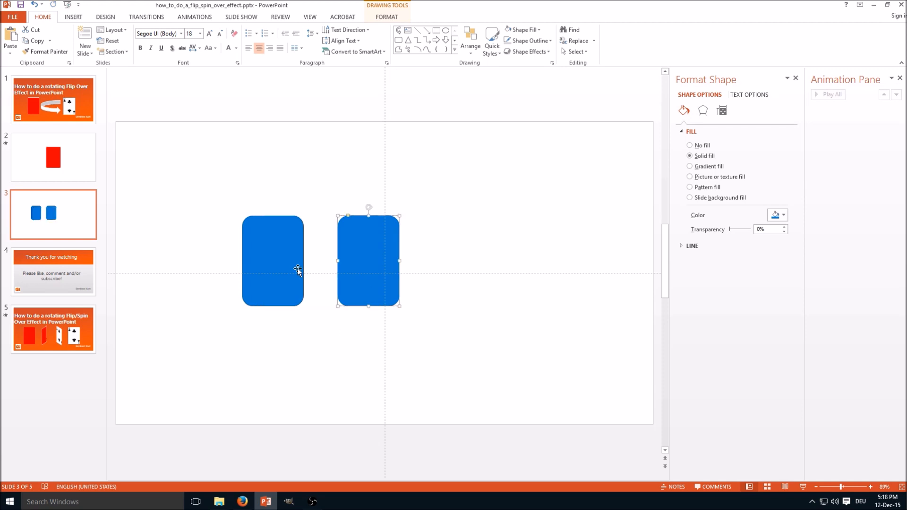
pyautogui.click(271, 268)
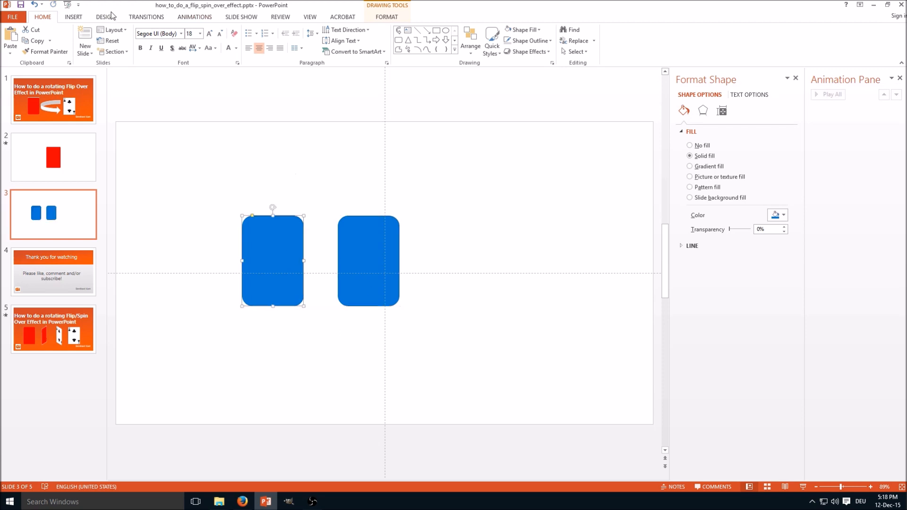
# Step: Restyle the left card orange and label it FRONT SIDE
pyautogui.click(386, 17)
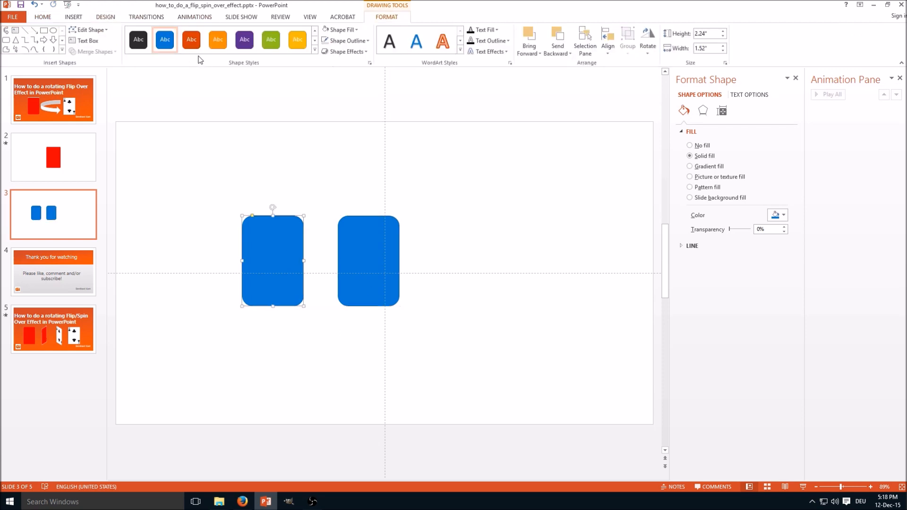
pyautogui.click(191, 40)
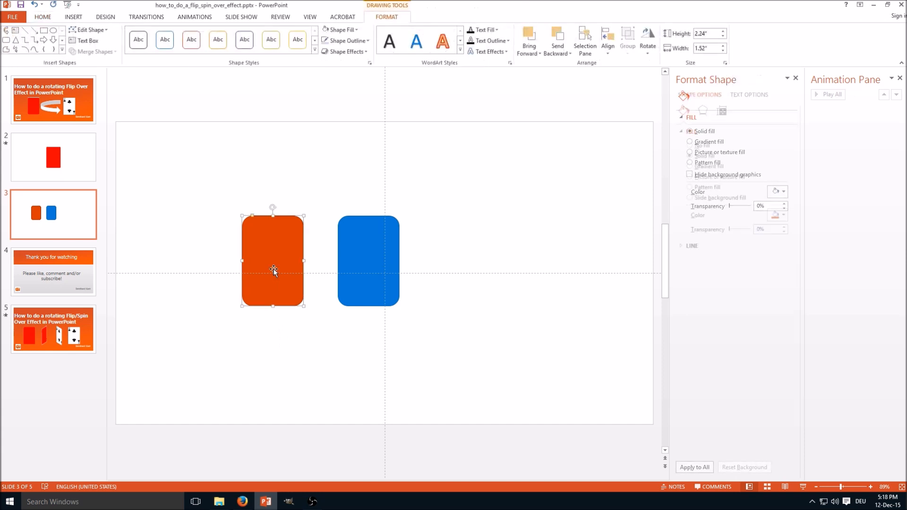
pyautogui.write('FRONT SIDE')
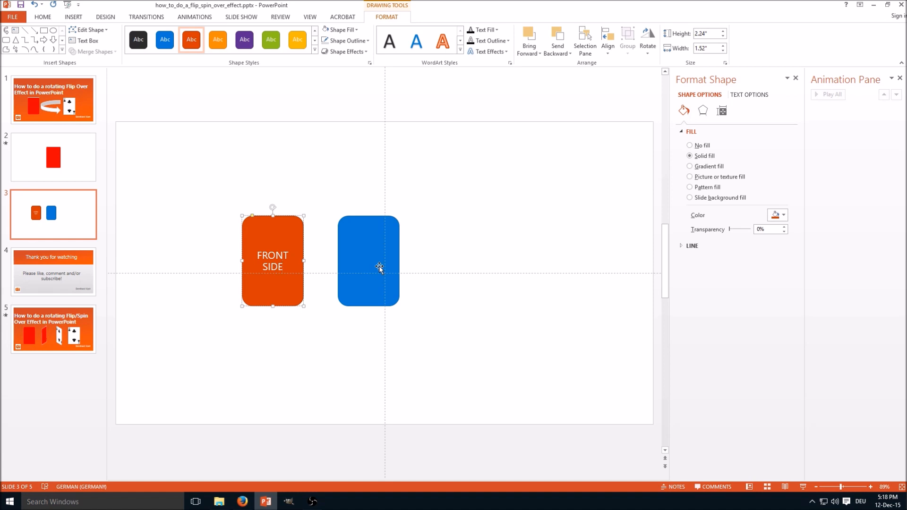
# Step: Label the blue right-hand card BACK SIDE
pyautogui.click(378, 268)
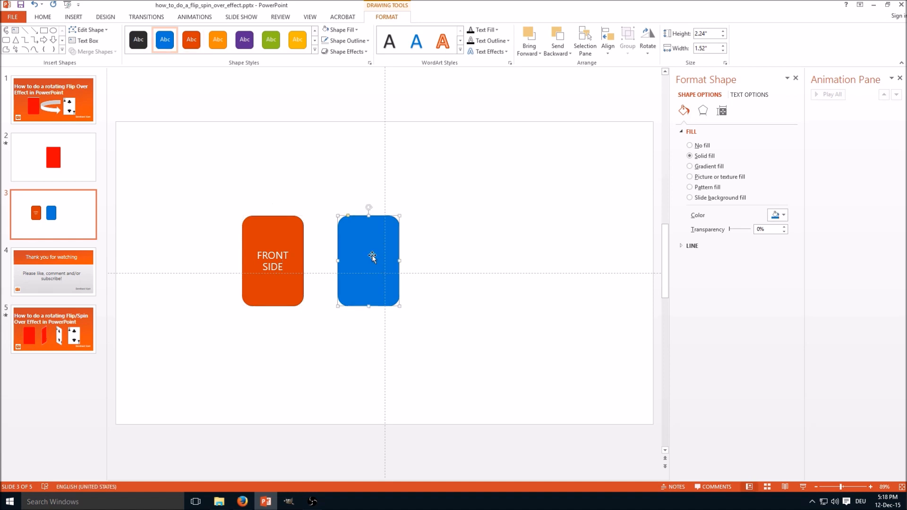
pyautogui.write('BACK SIDE')
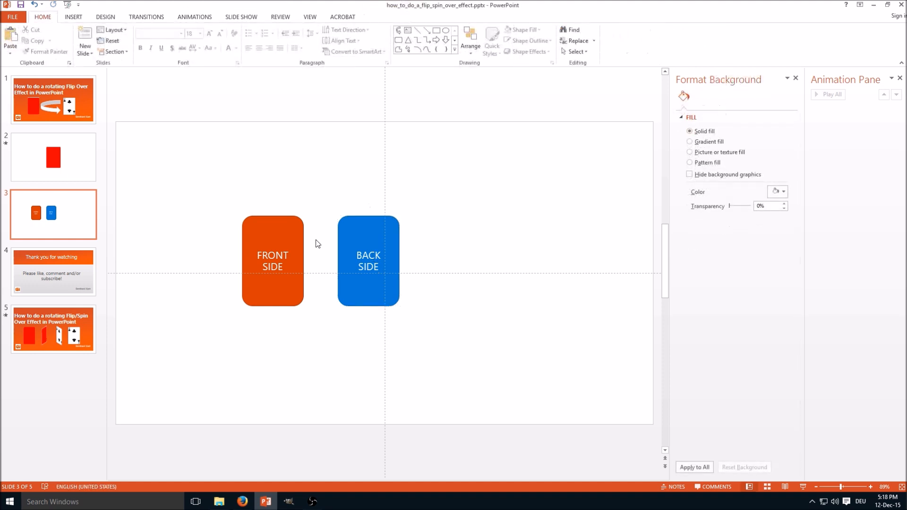
pyautogui.moveTo(298, 235)
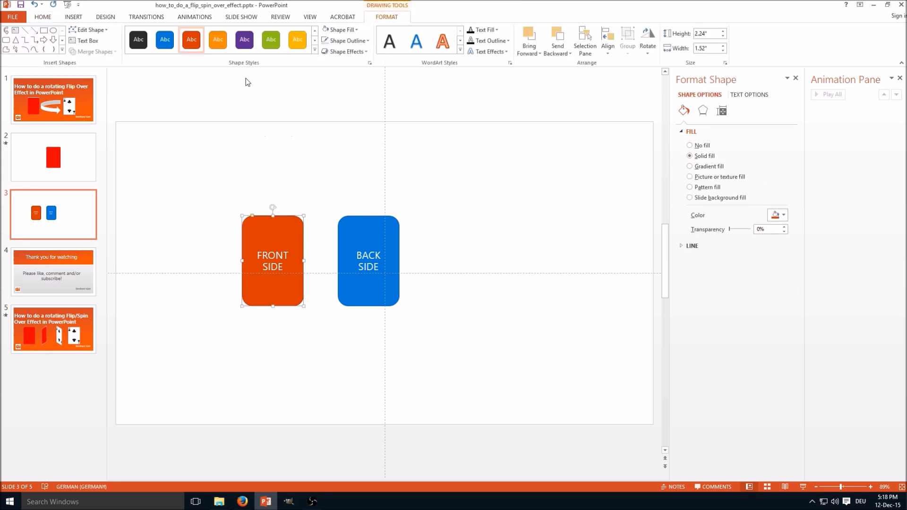
# Step: Apply a Swivel entrance to the orange card and a Swivel exit to the blue card
pyautogui.click(195, 17)
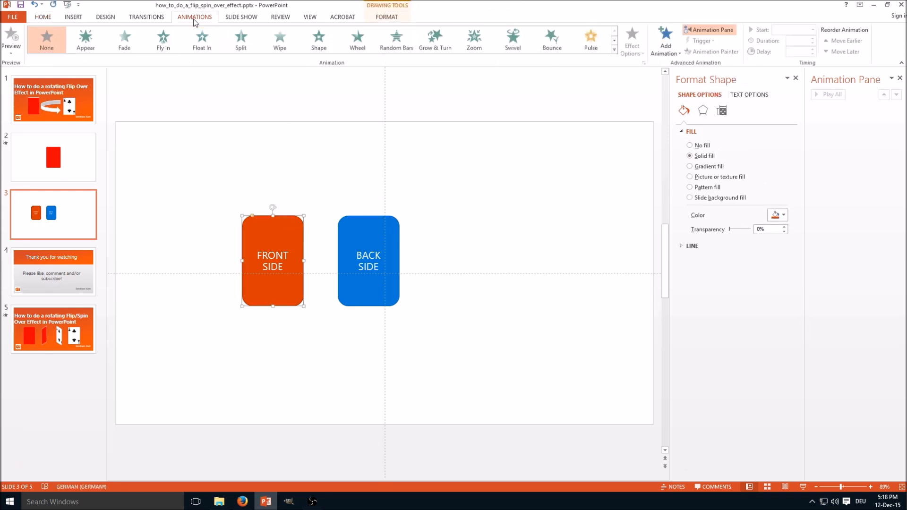
pyautogui.moveTo(520, 45)
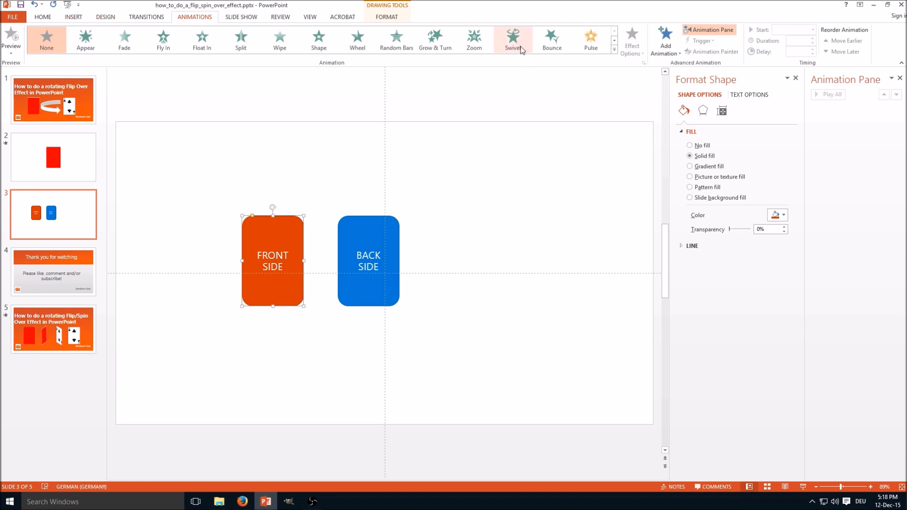
pyautogui.moveTo(516, 43)
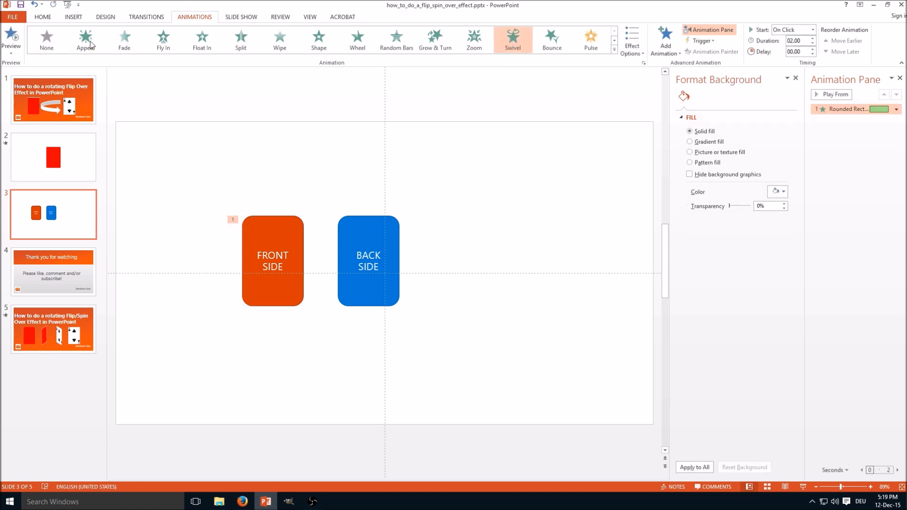
pyautogui.moveTo(376, 238)
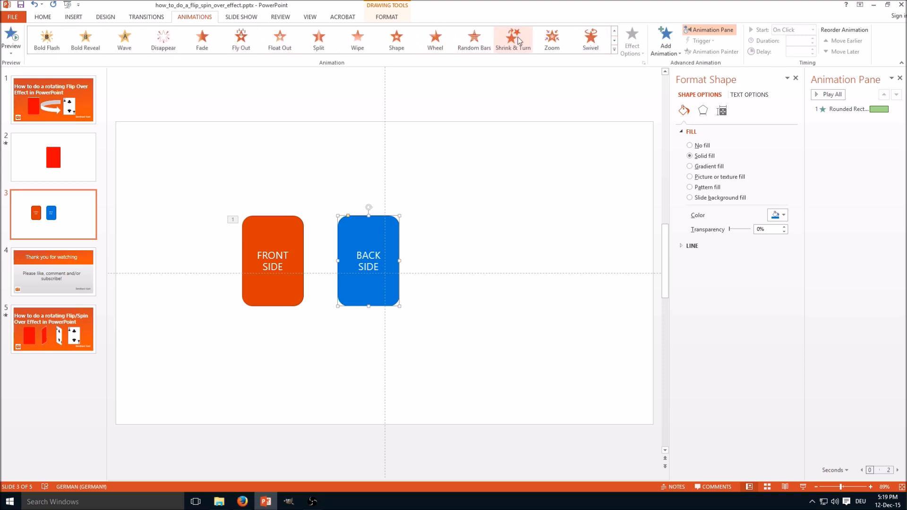
pyautogui.click(589, 38)
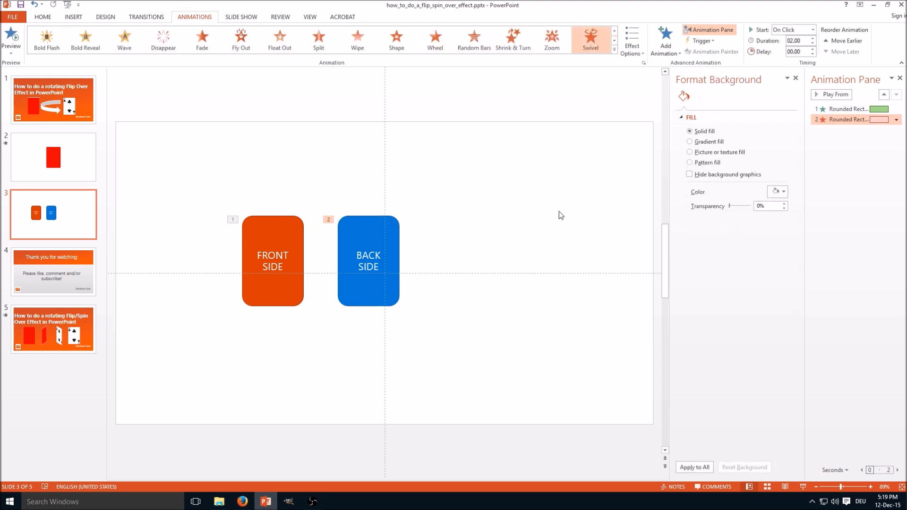
pyautogui.moveTo(648, 178)
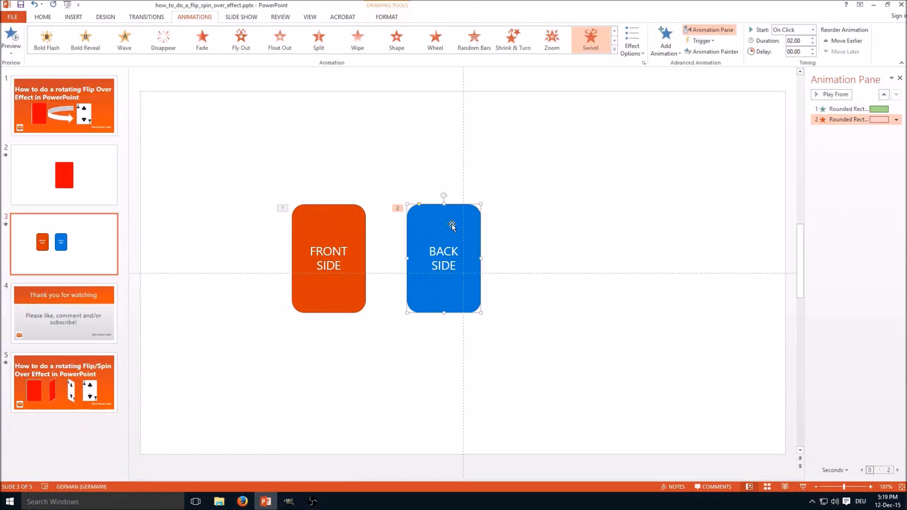
pyautogui.moveTo(828, 68)
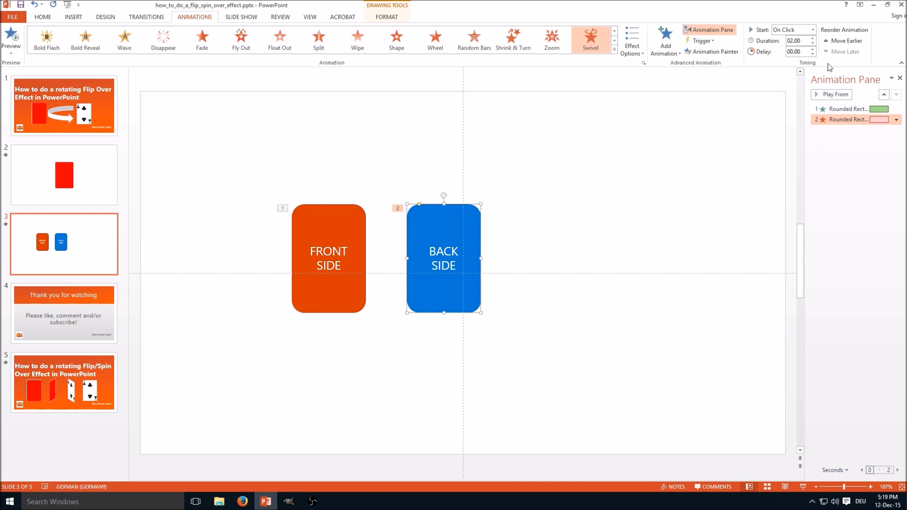
# Step: Move the BACK SIDE exit to play first and shorten its duration to 00.50
pyautogui.click(843, 32)
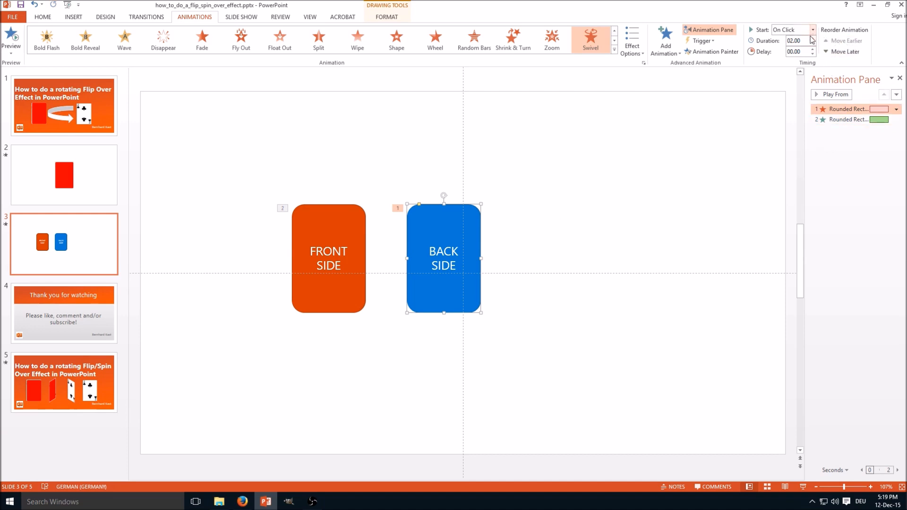
pyautogui.click(813, 44)
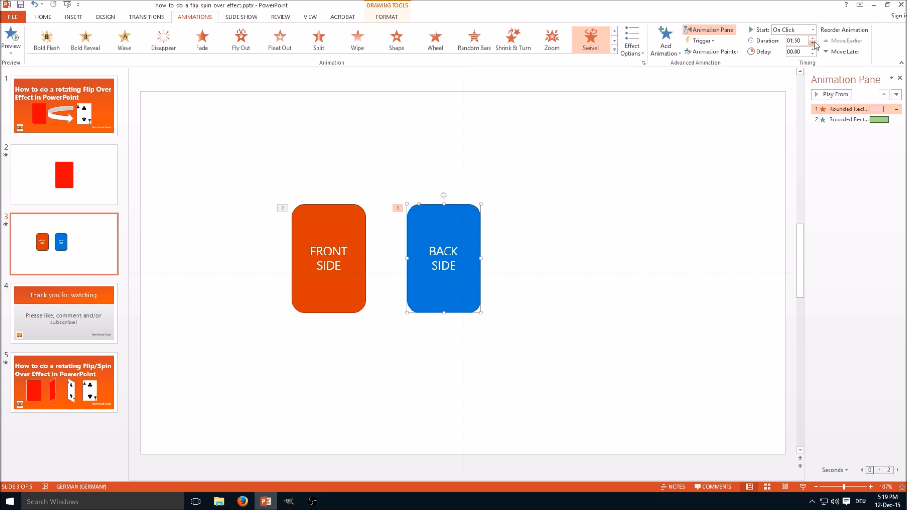
pyautogui.click(815, 45)
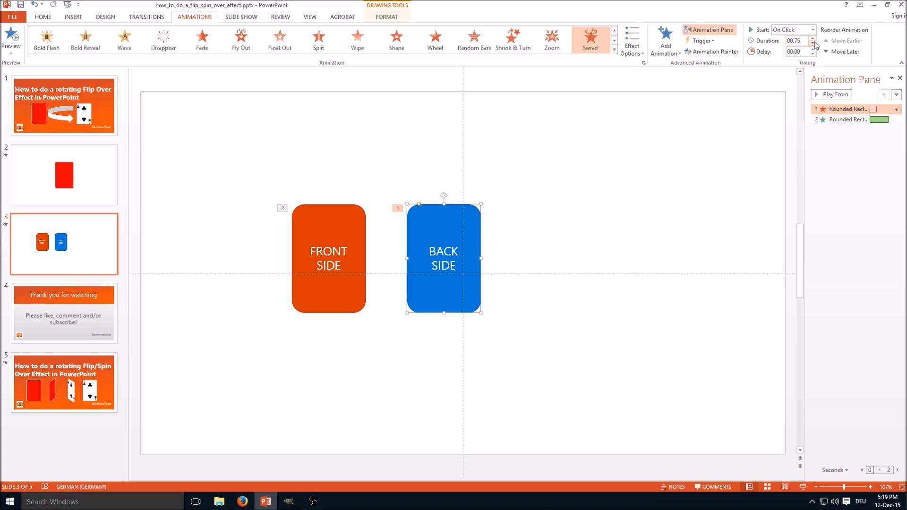
pyautogui.click(815, 45)
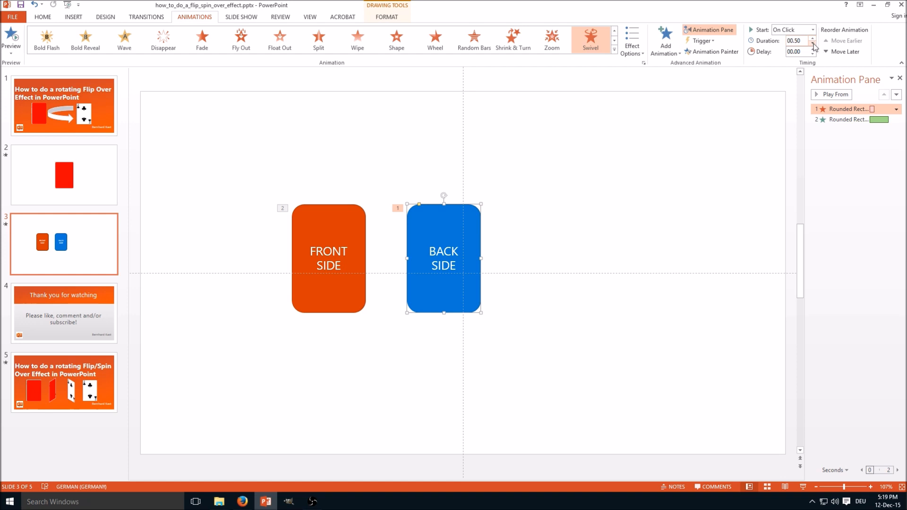
pyautogui.moveTo(346, 237)
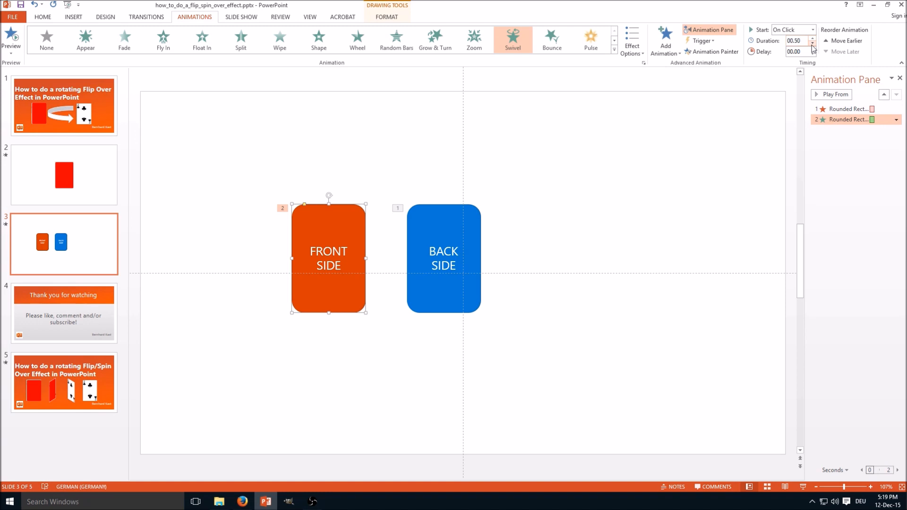
# Step: Set the FRONT SIDE entrance to start After Previous
pyautogui.click(811, 30)
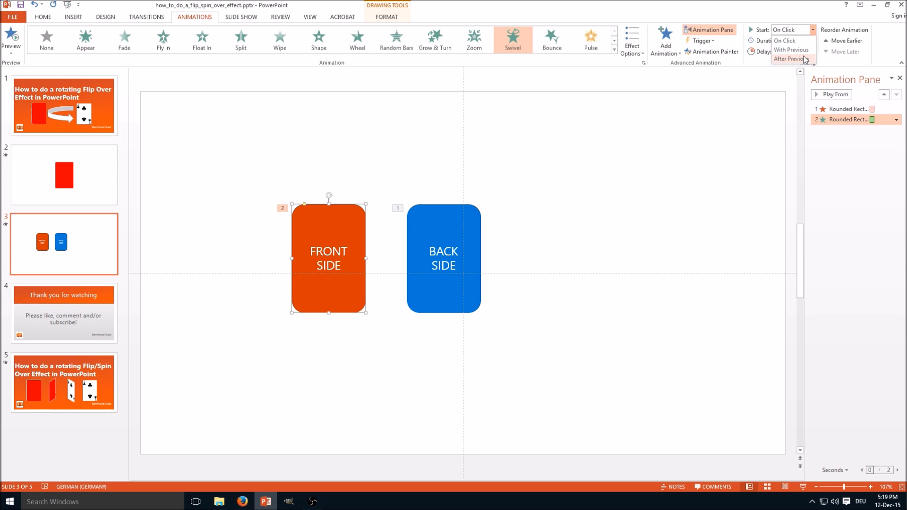
pyautogui.click(791, 59)
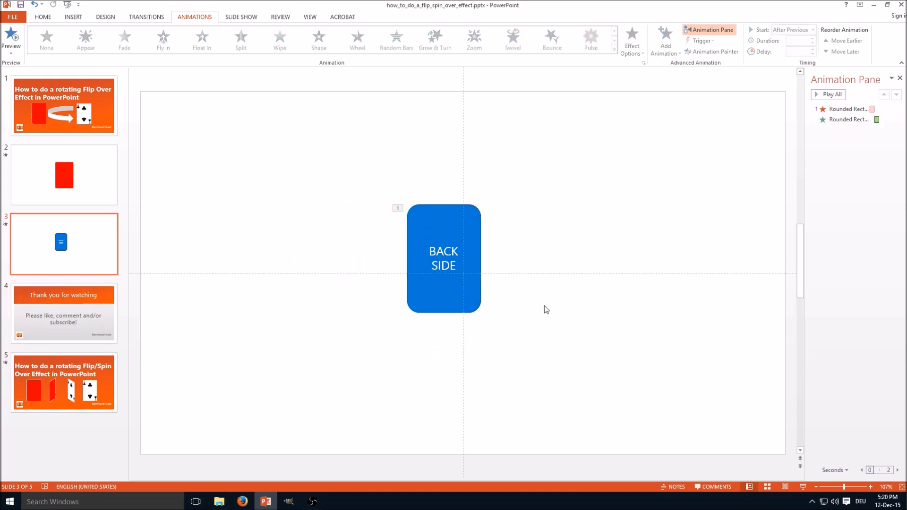
# Step: With the orange card under the blue one, go to the Slide Show options
pyautogui.click(241, 17)
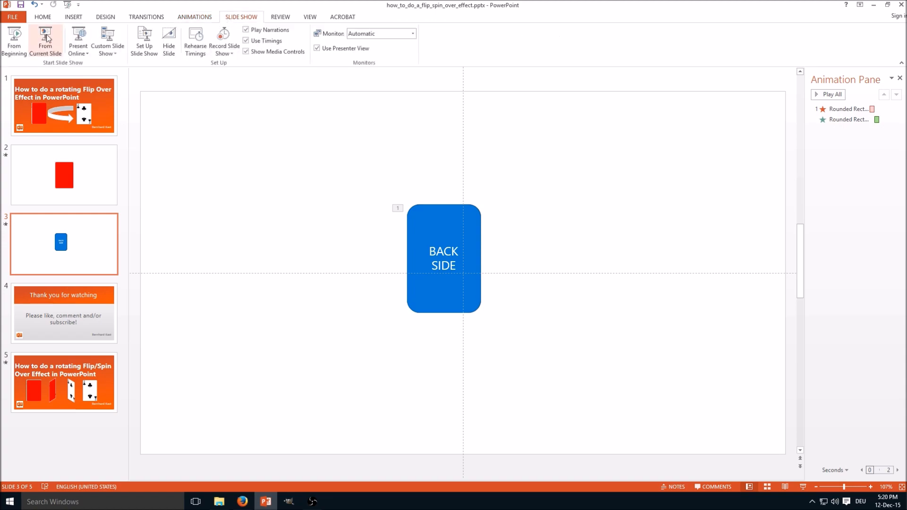